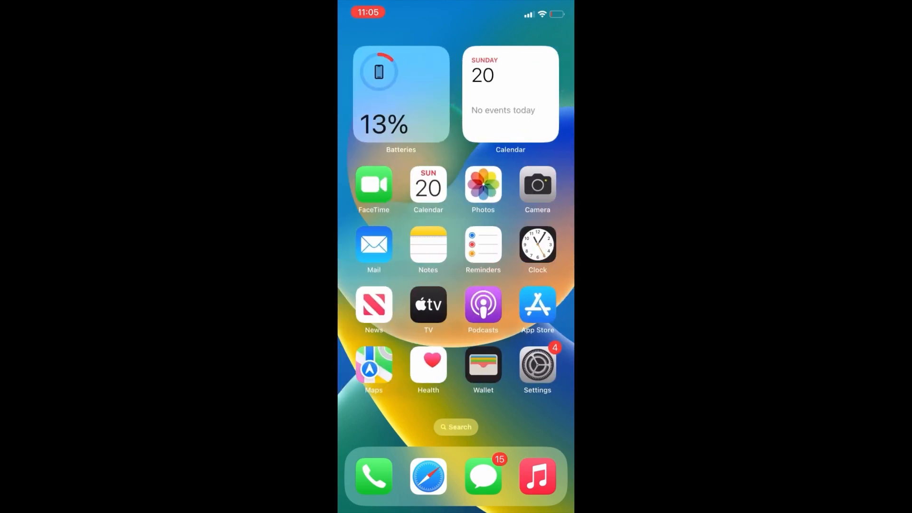
- From the Home Screen, go to Settings > General > Software Update
scroll(left, 3)
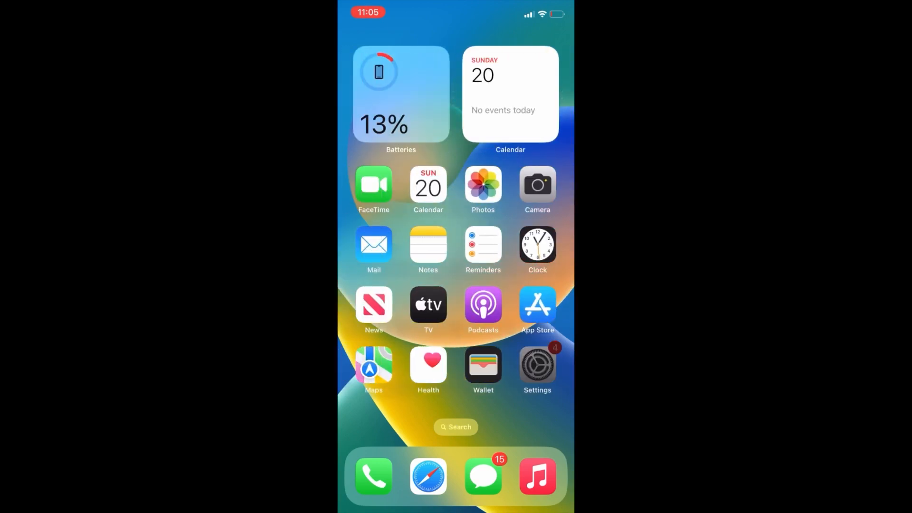
click(537, 364)
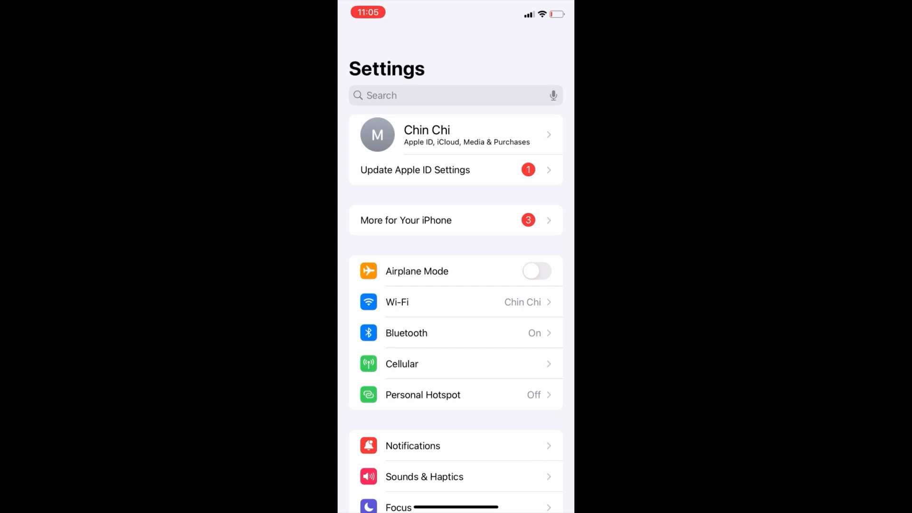
scroll(down, 3)
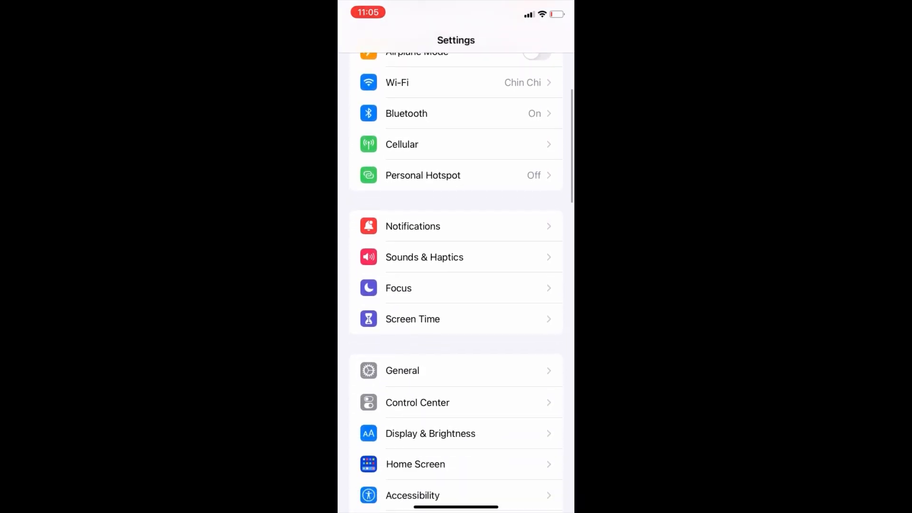
click(402, 370)
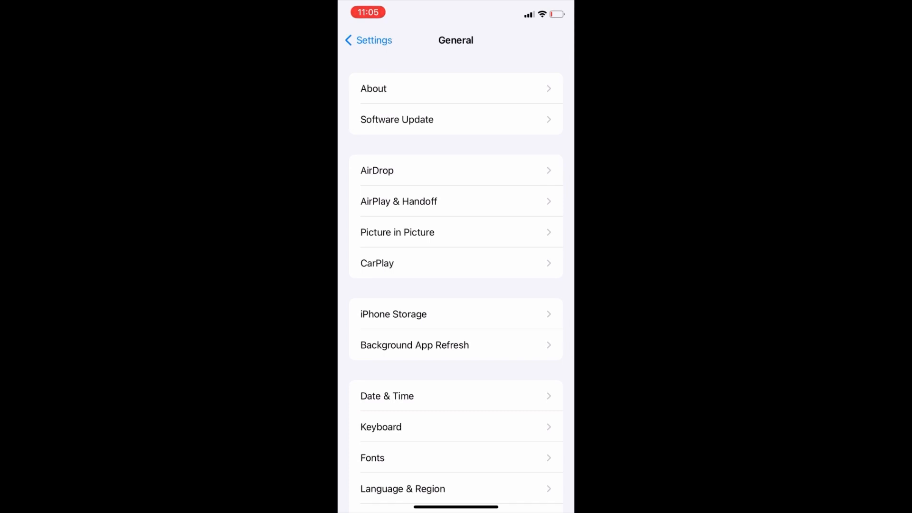
click(397, 120)
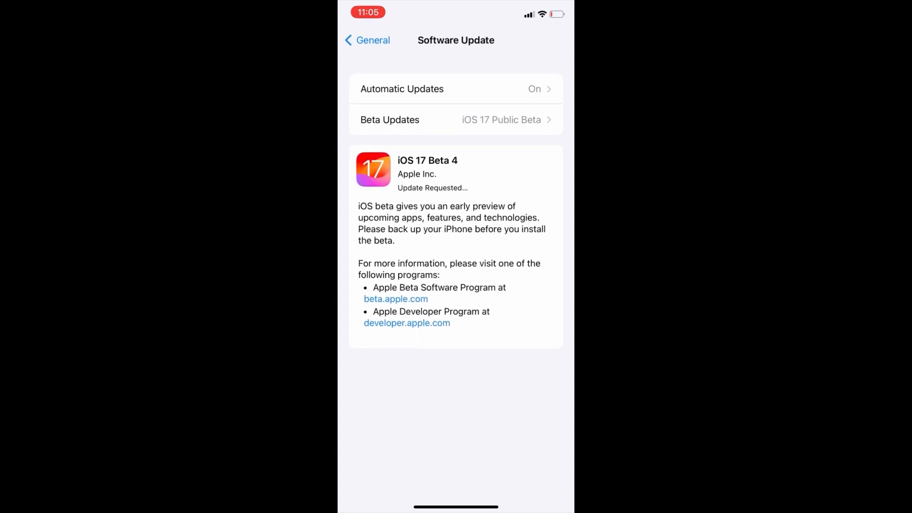
- Enter the Beta Updates options from the Software Update page offering iOS 17 Beta 4
click(457, 120)
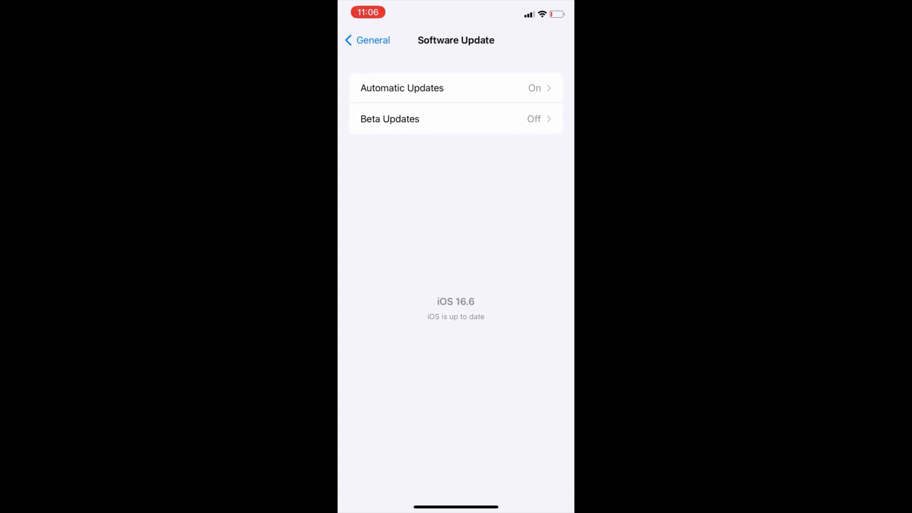
- Return to General and re-enter Software Update to trigger a fresh check with betas off
click(367, 40)
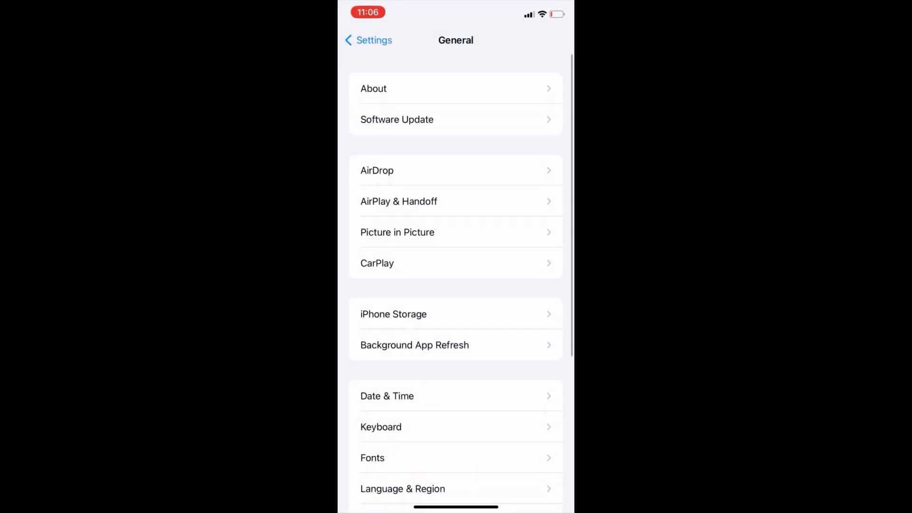
click(397, 120)
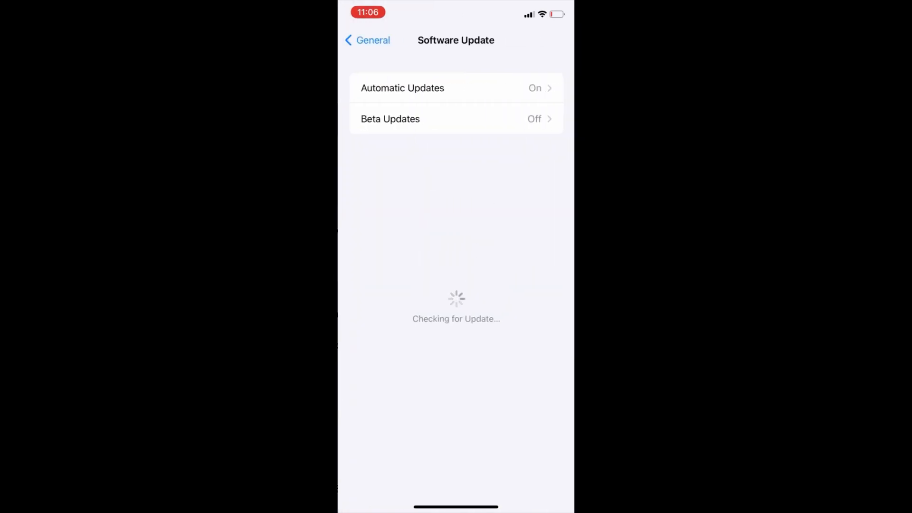